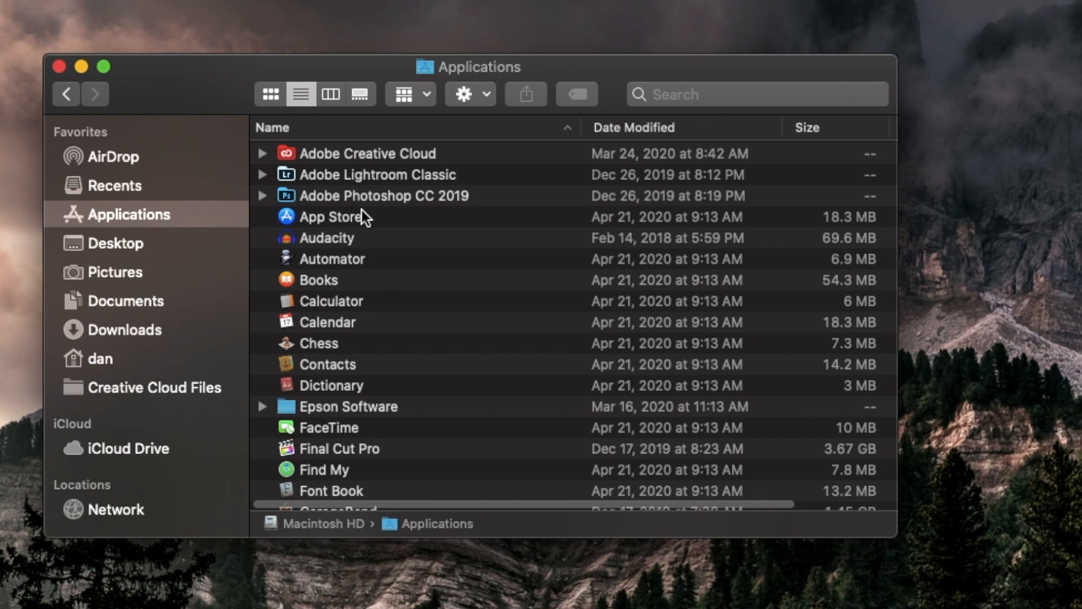
mouse_move(401, 235)
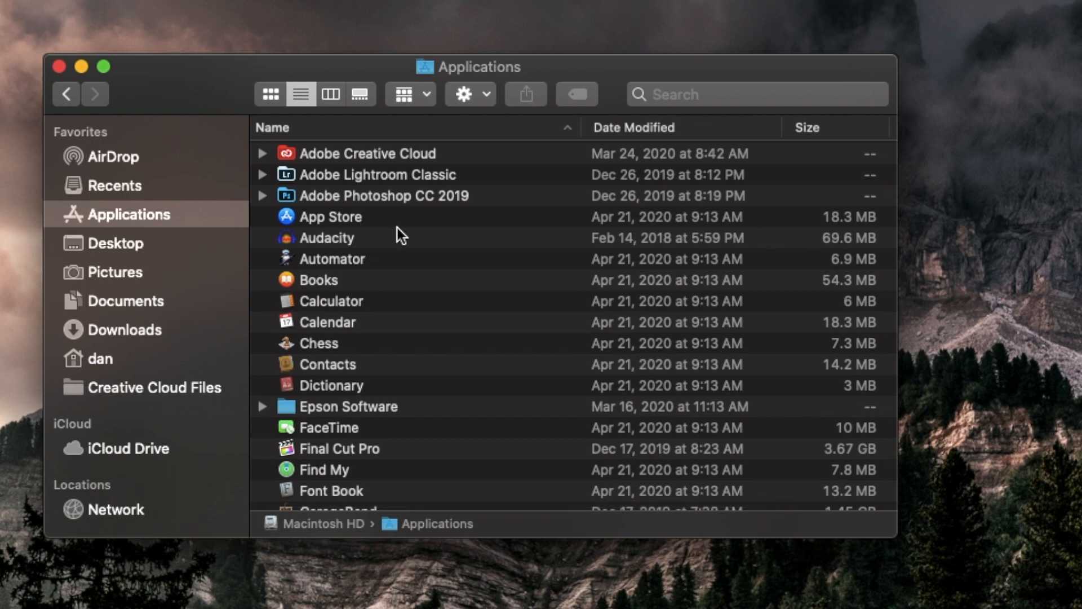
Browse the Applications folder in Finder, expand Utilities, then close the window.
scroll(down, 3)
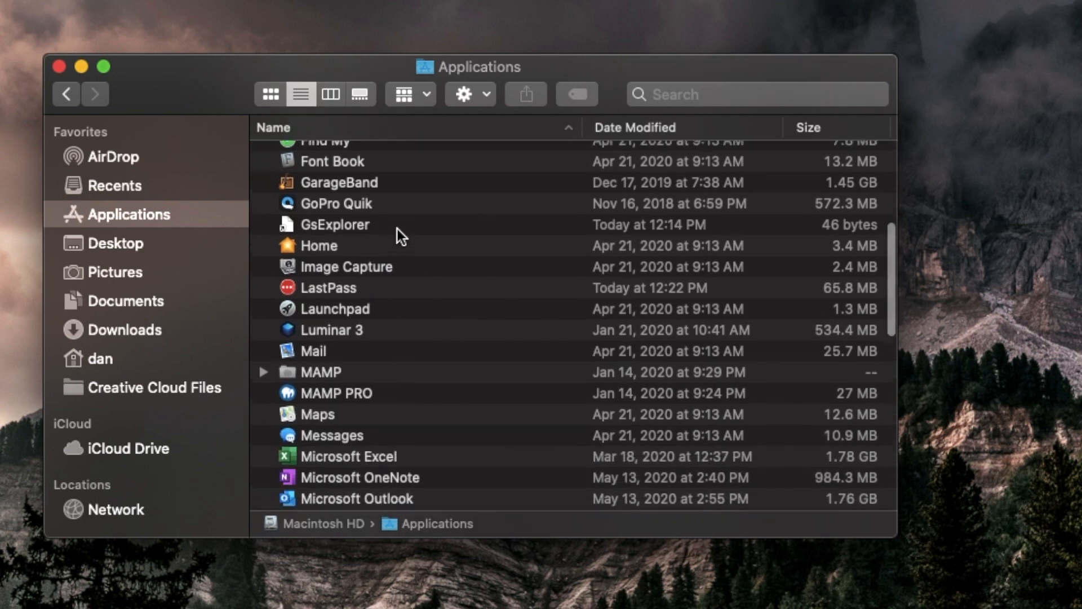
scroll(down, 3)
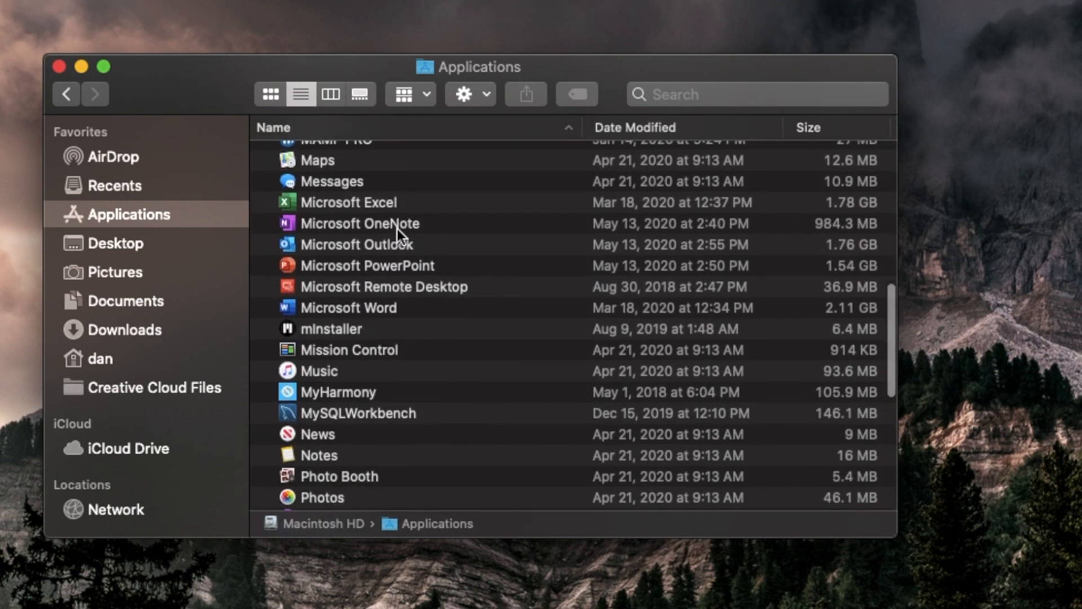
scroll(down, 3)
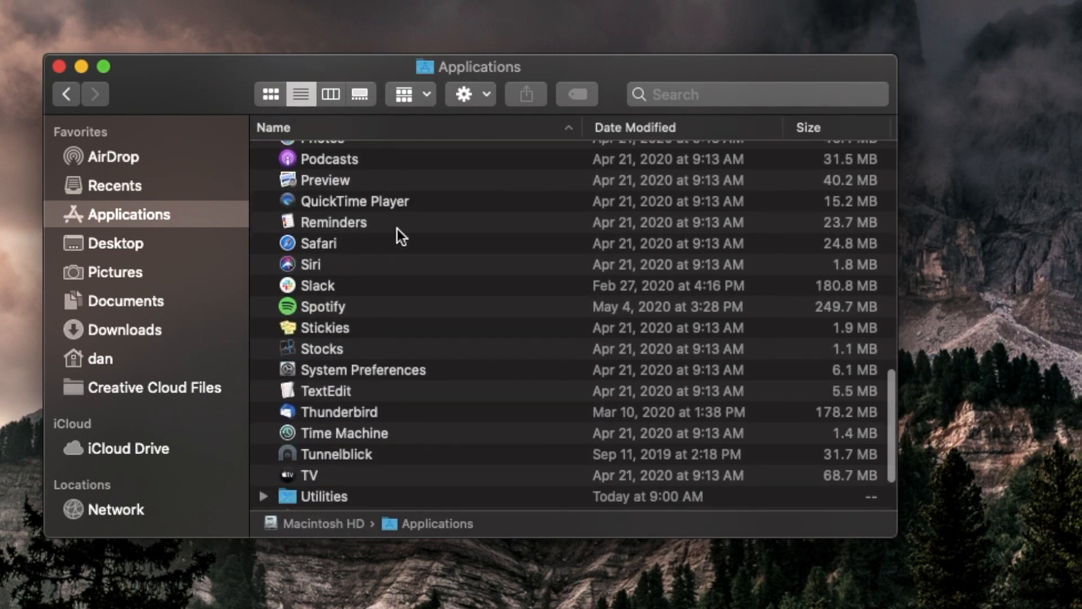
scroll(down, 3)
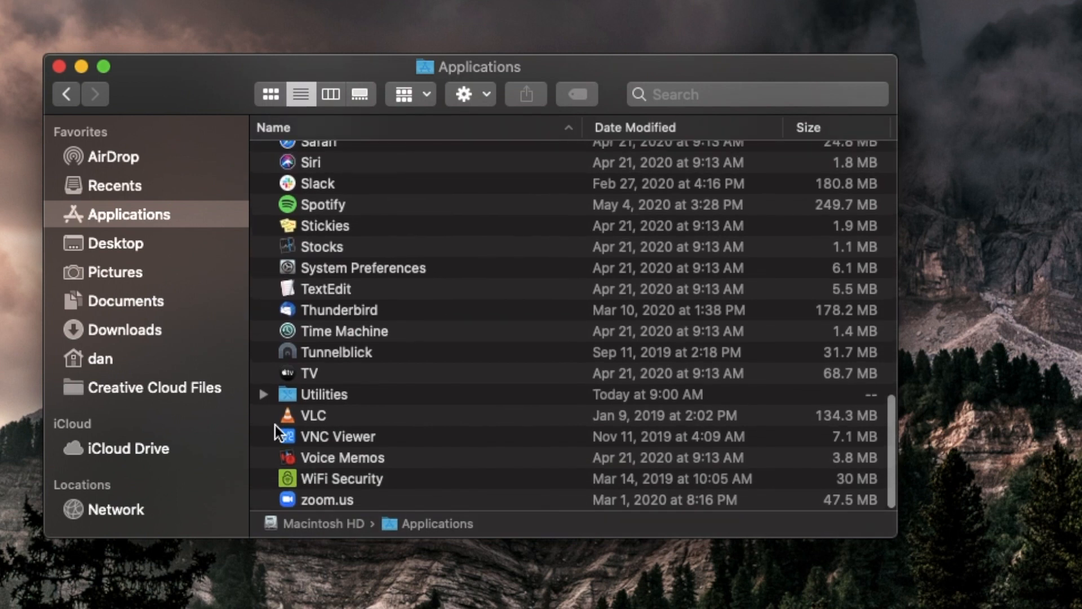
click(264, 394)
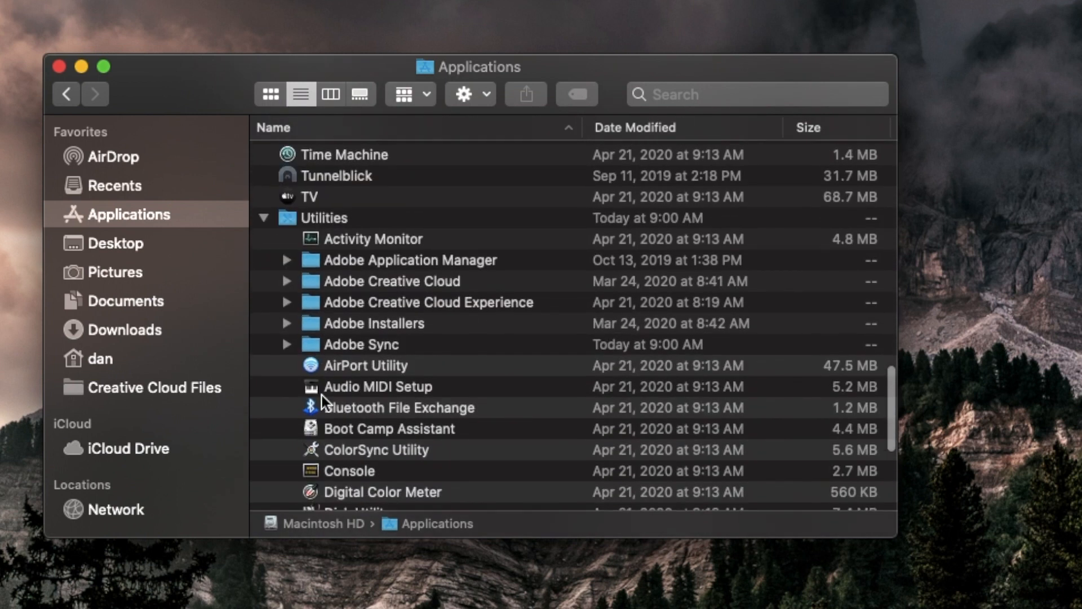
scroll(down, 3)
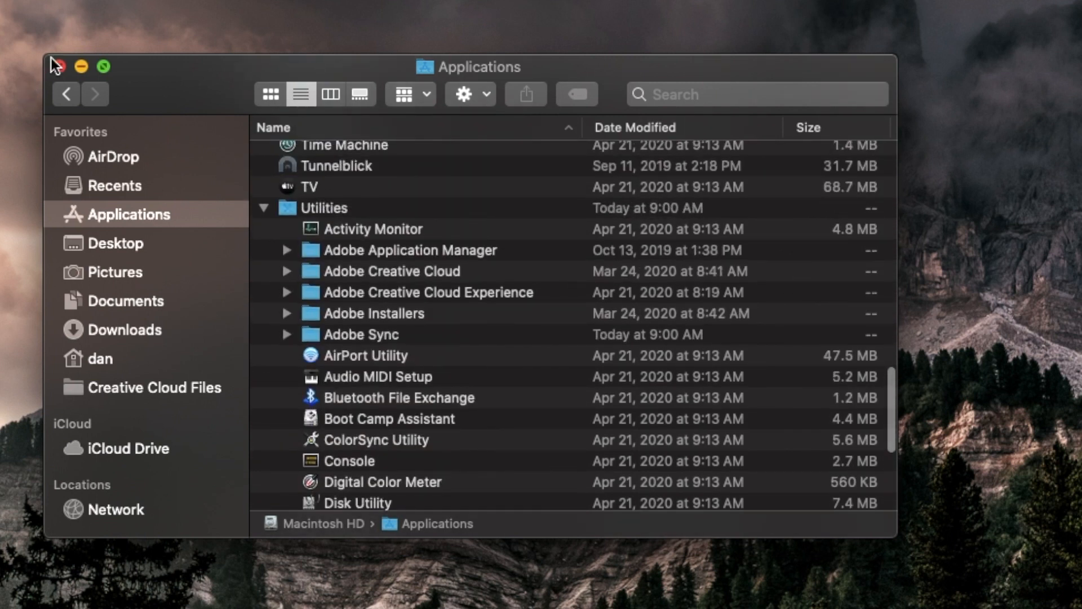
click(25, 15)
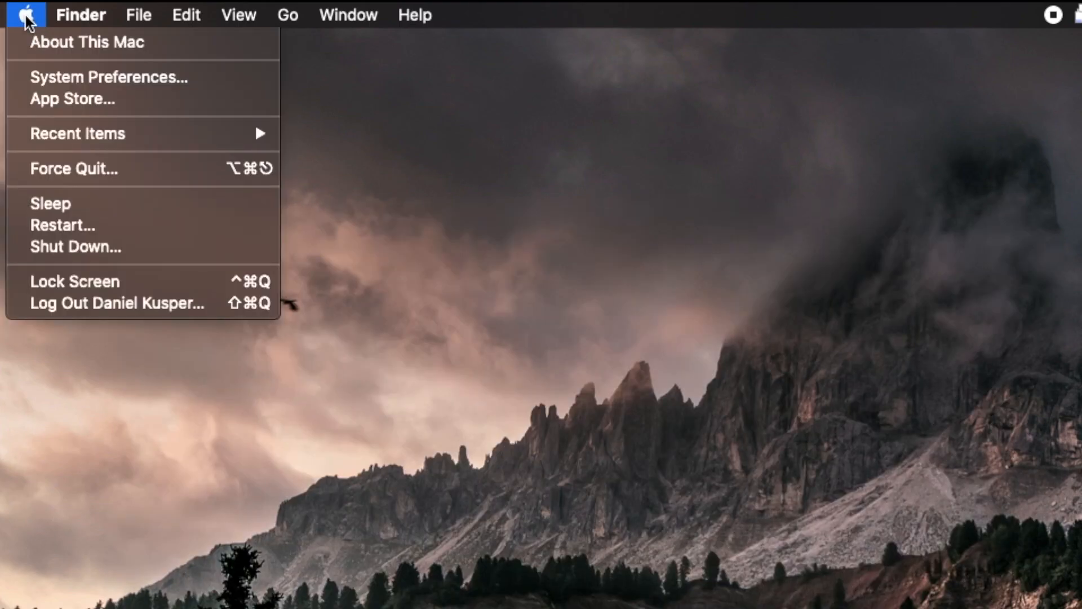
mouse_move(100, 83)
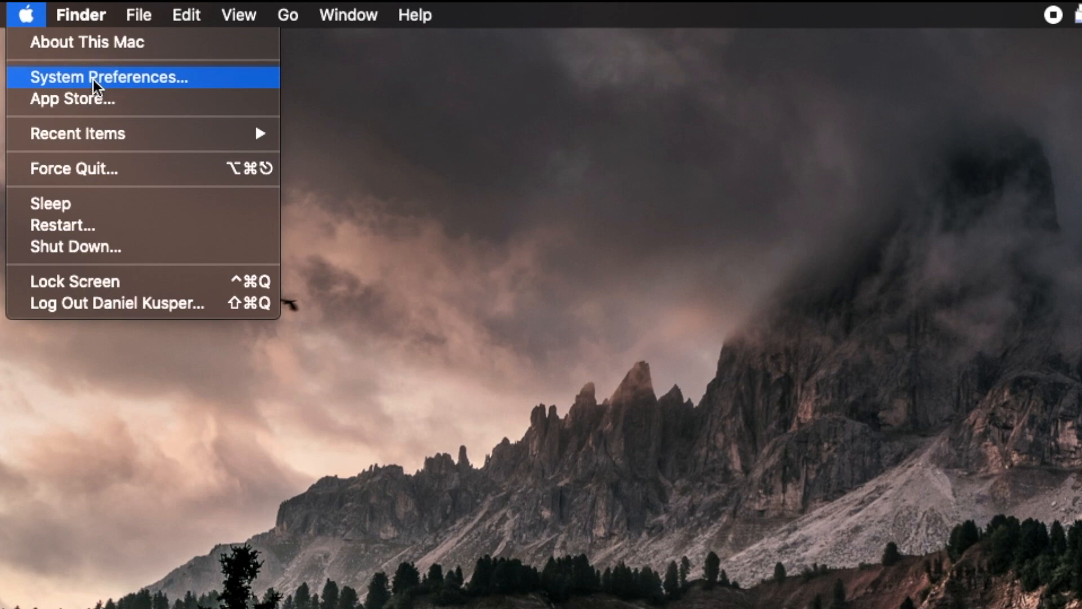
Launch System Preferences from the Apple menu and enter the SwitchResX pane's Control menu.
click(107, 77)
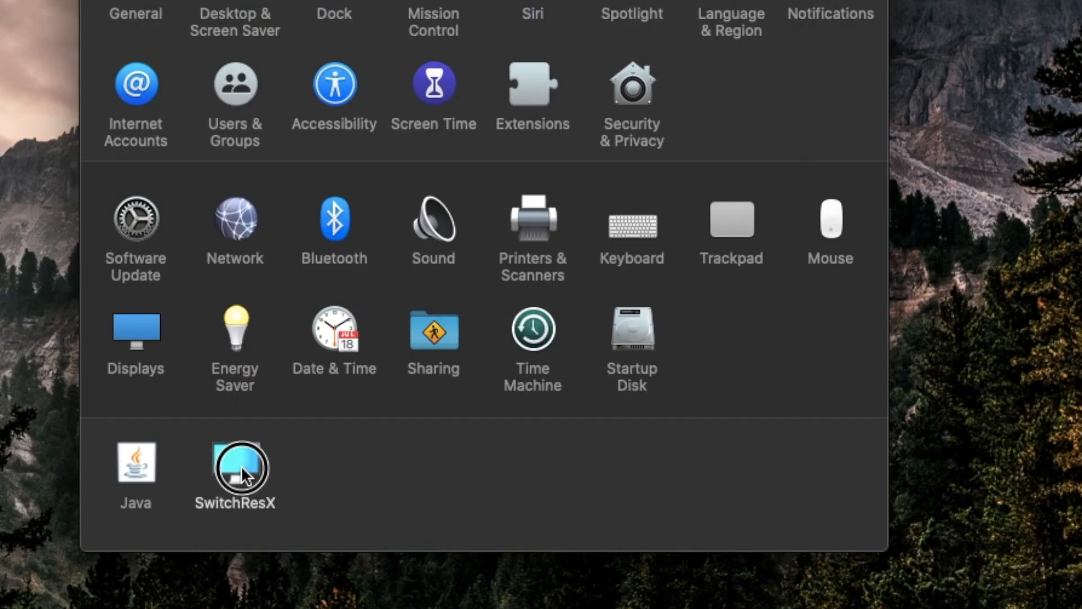
double_click(235, 467)
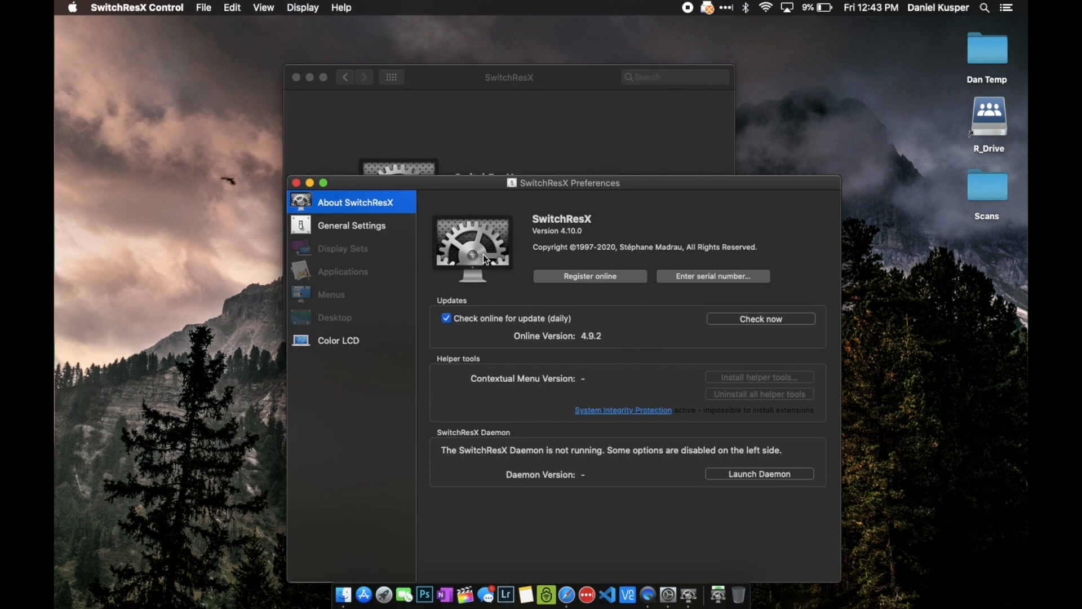
click(135, 7)
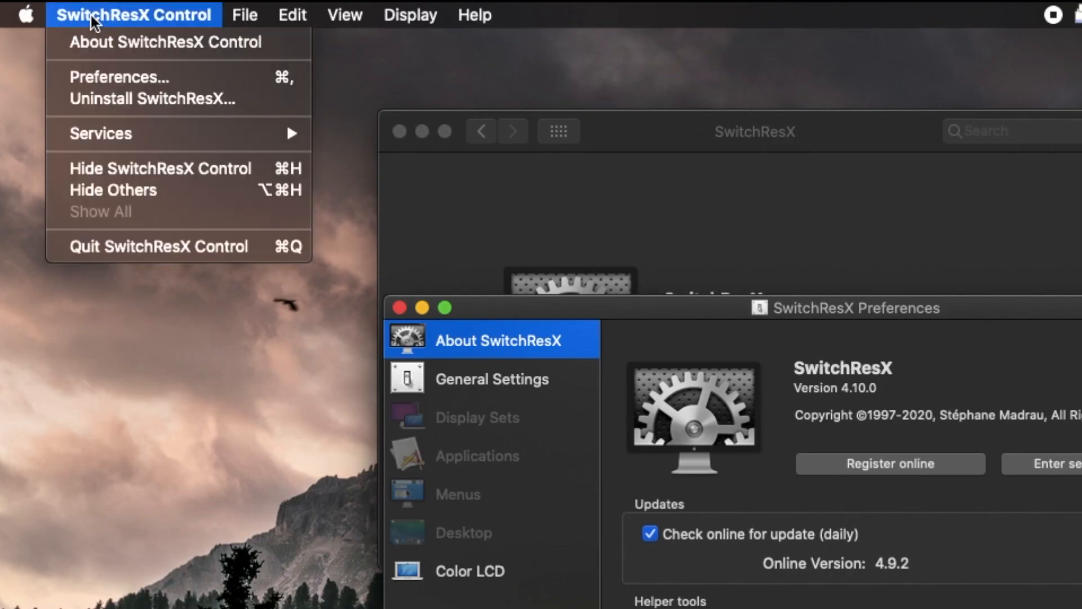
Uninstall SwitchResX completely via SwitchResX Control, authorizing with the password and acknowledging the notice.
click(145, 99)
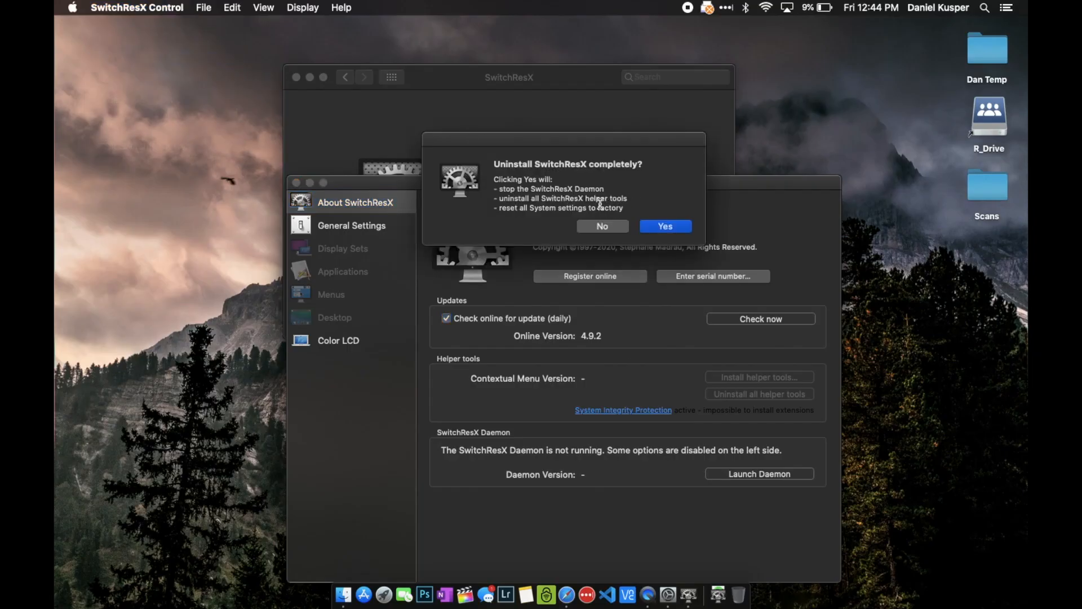
click(665, 226)
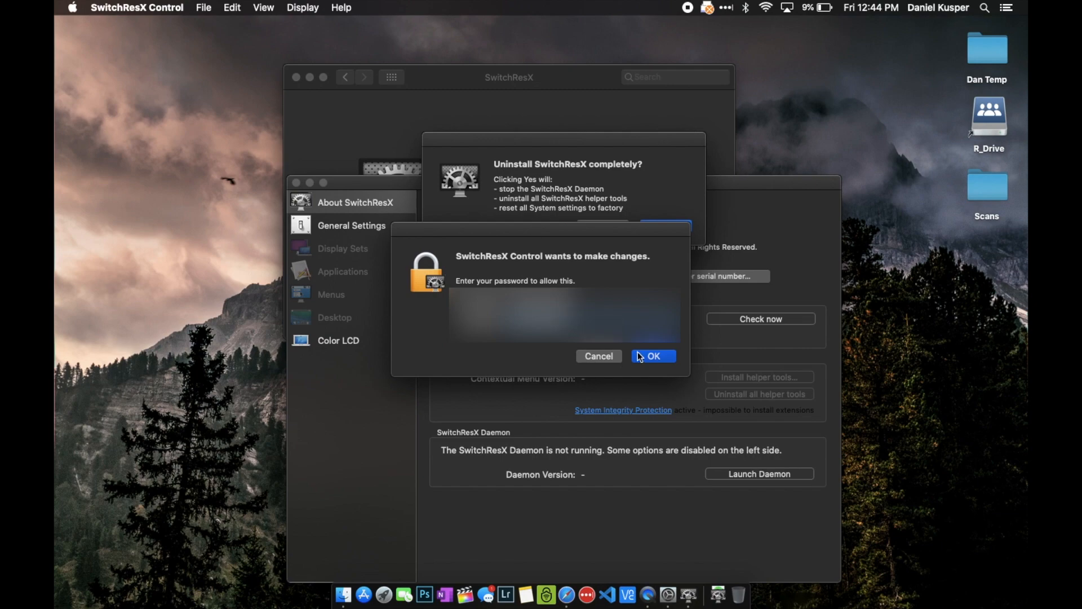
click(654, 355)
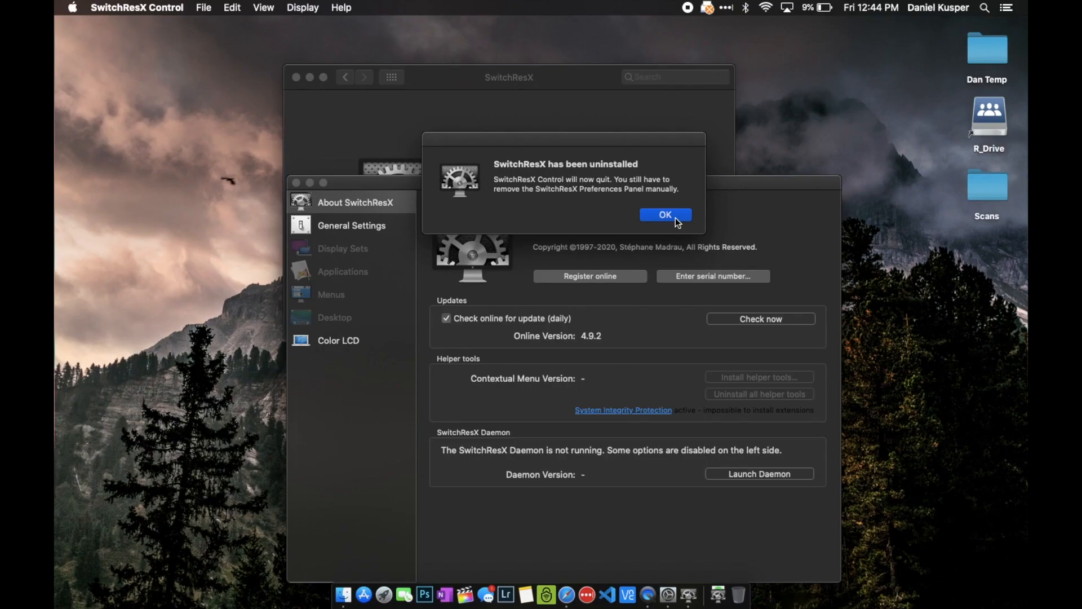
mouse_move(675, 214)
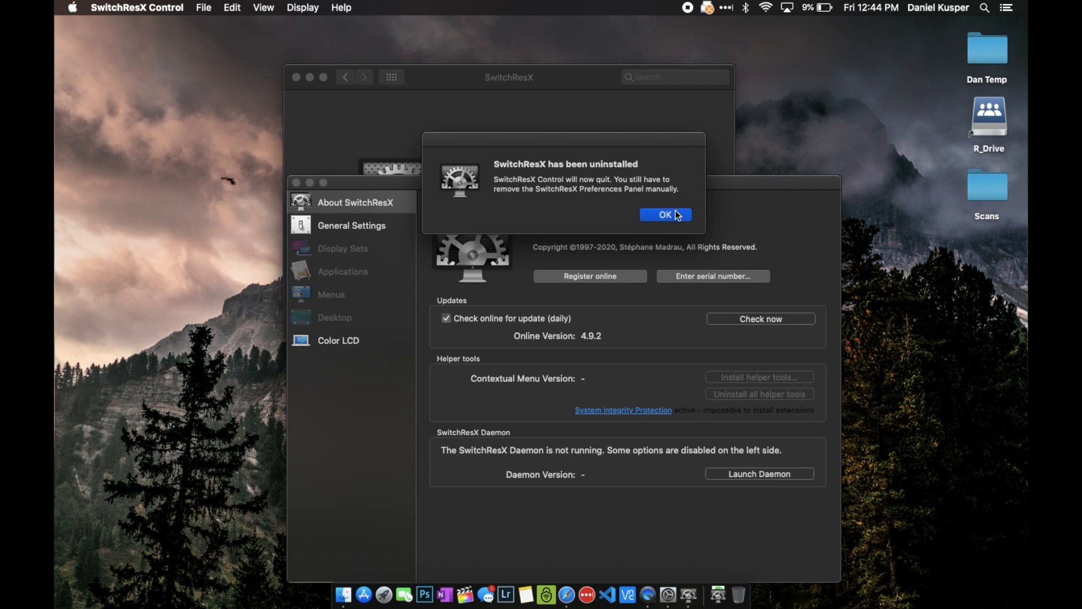
click(665, 214)
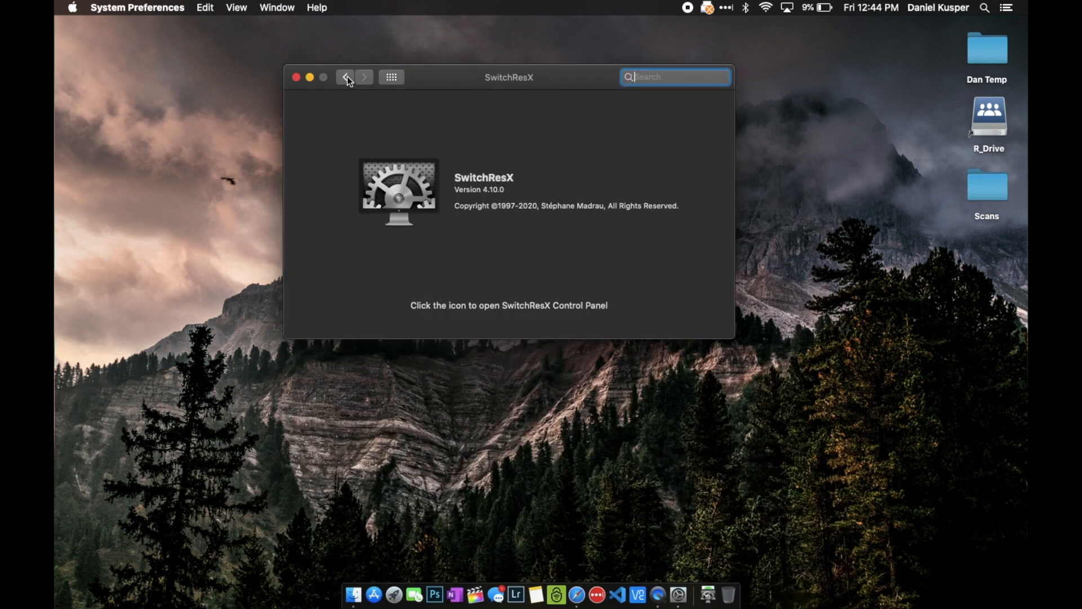
Remove the SwitchResX preference pane from System Preferences, leaving only Java in the row.
click(345, 76)
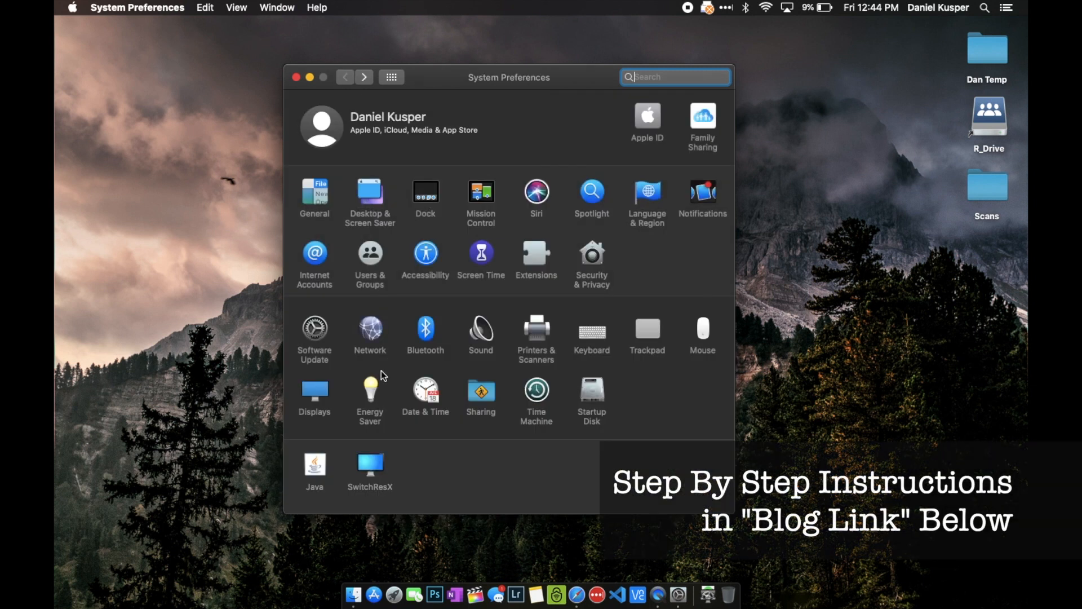
right_click(370, 466)
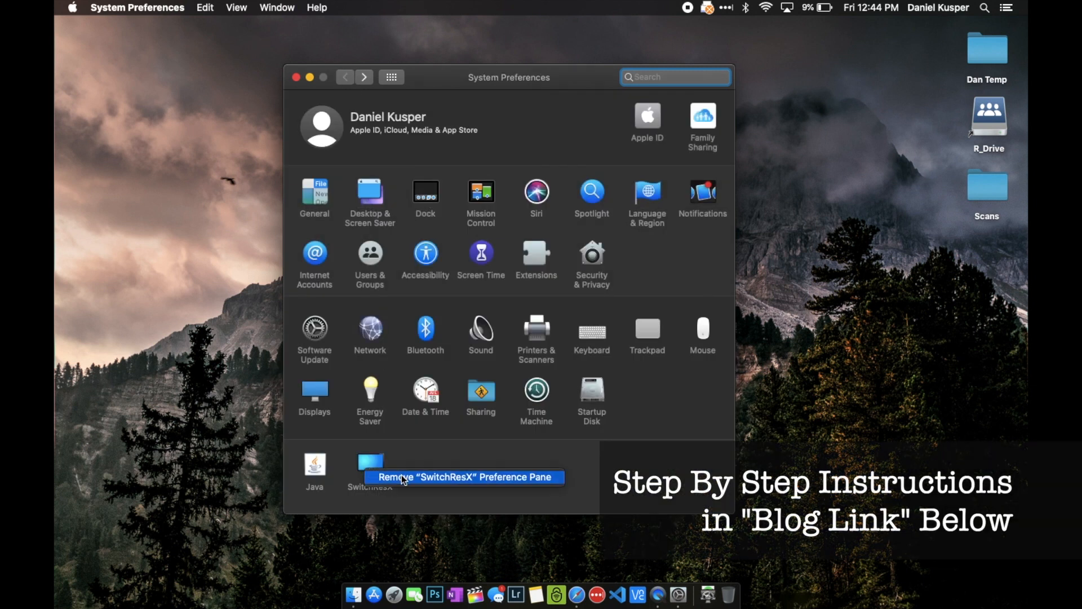
click(462, 477)
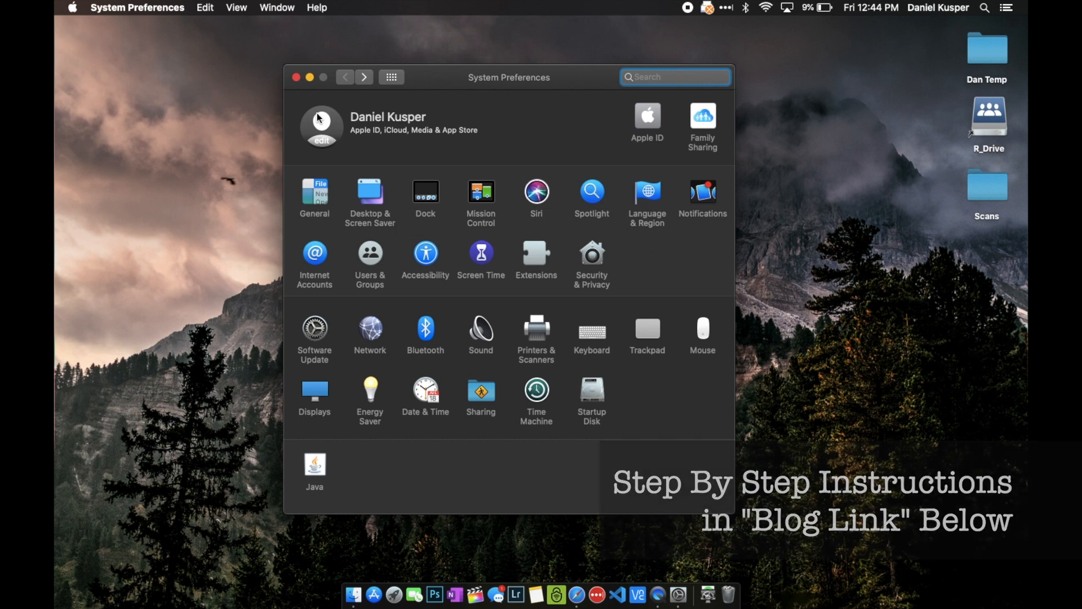